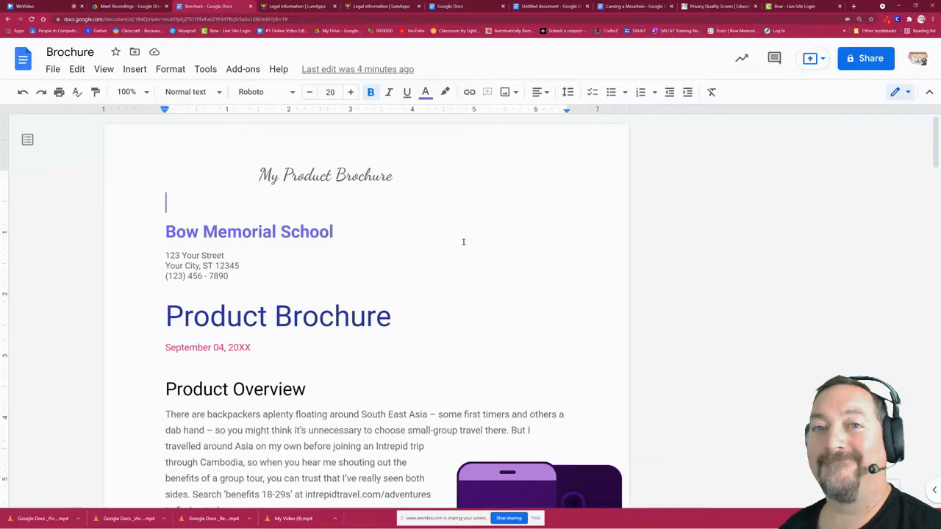
{"action": "mouse_move", "coordinate": [451, 285]}
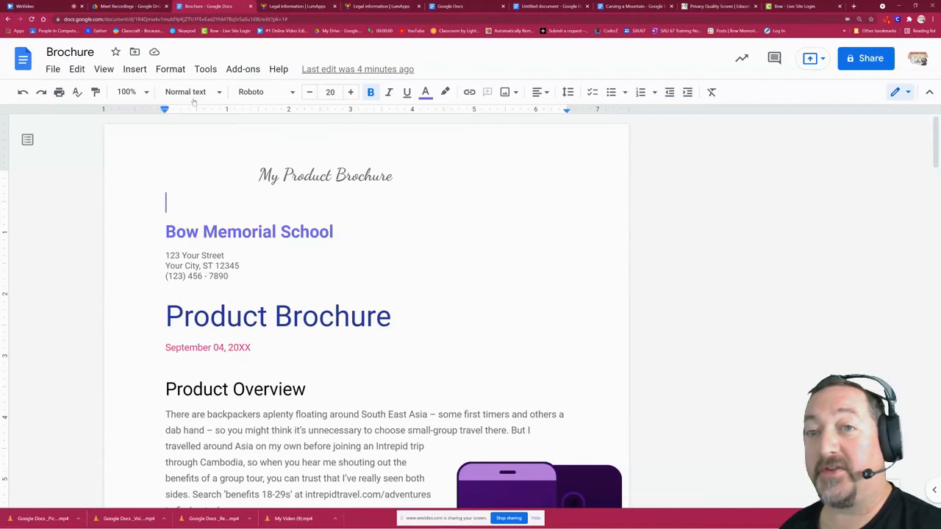
- Insert a Sep 6, 2021 date chip under the brochure title, followed by an empty line
{"action": "left_click", "coordinate": [134, 69]}
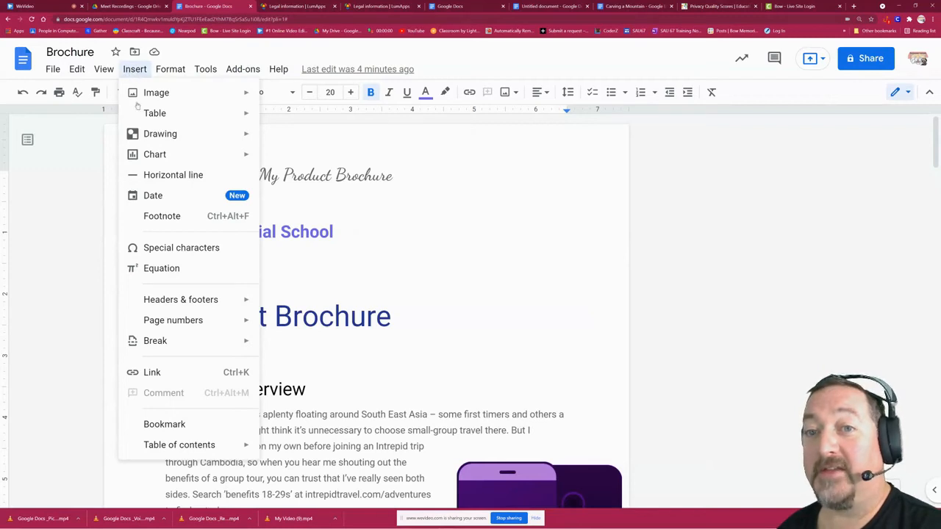
{"action": "left_click", "coordinate": [153, 195]}
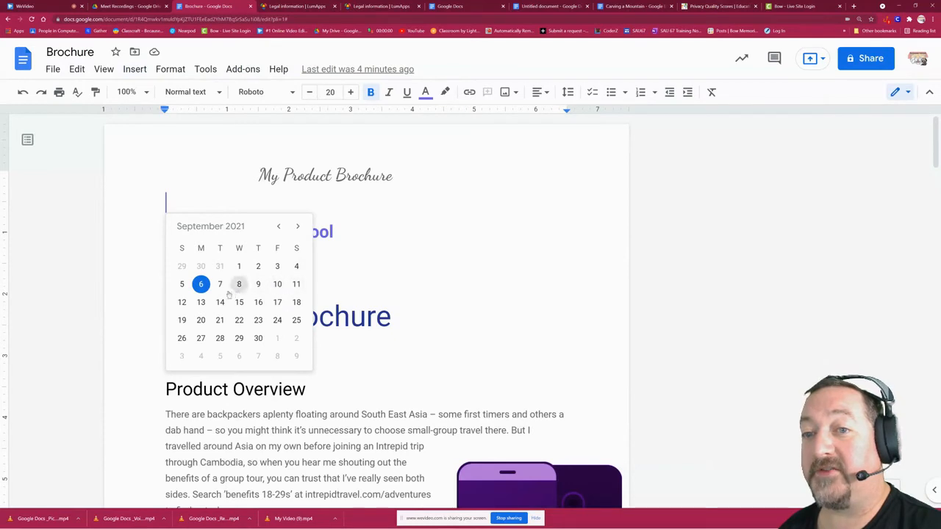
{"action": "left_click", "coordinate": [201, 284]}
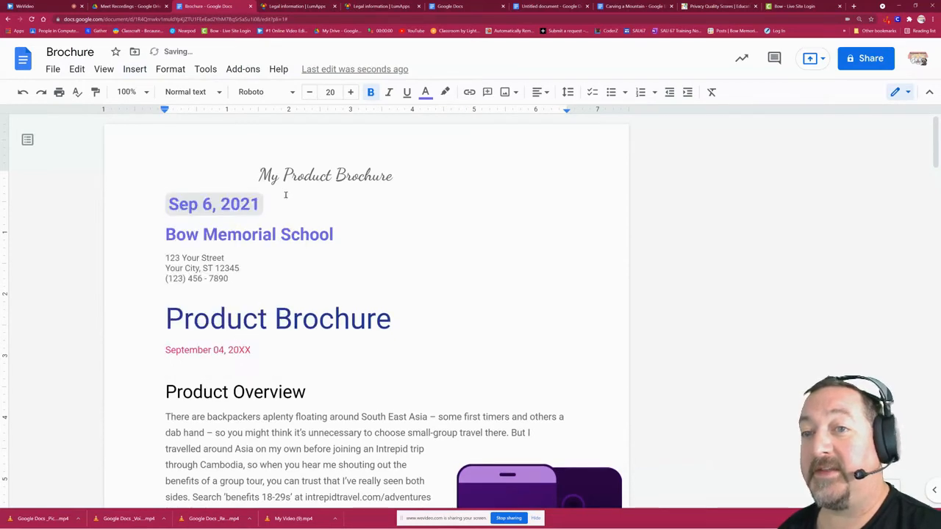
{"action": "key", "text": "enter"}
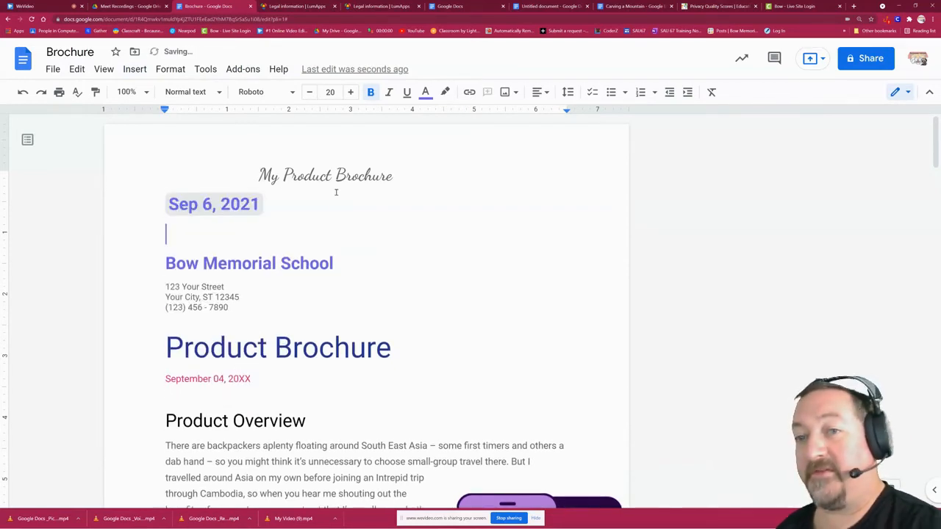
{"action": "left_click", "coordinate": [214, 205]}
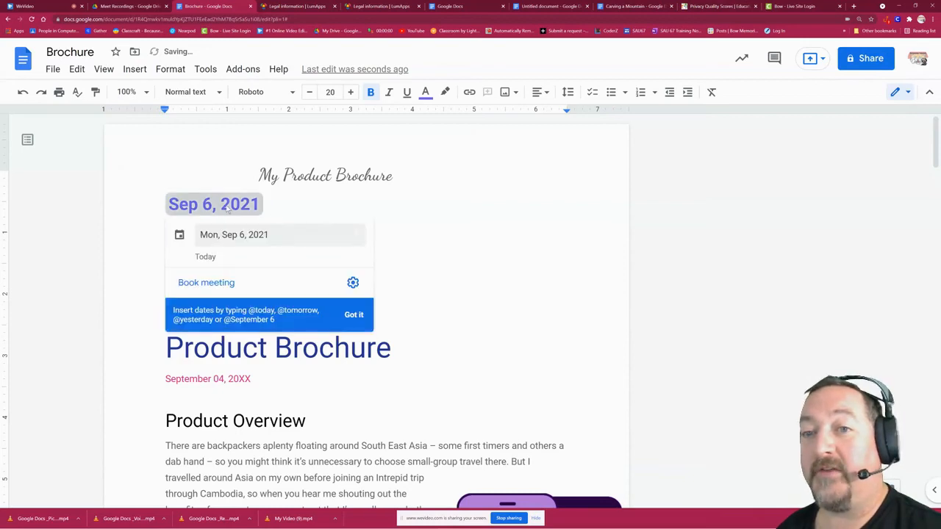
- Change the date chip from Sep 6 to Sep 9, 2021
{"action": "left_click", "coordinate": [233, 235]}
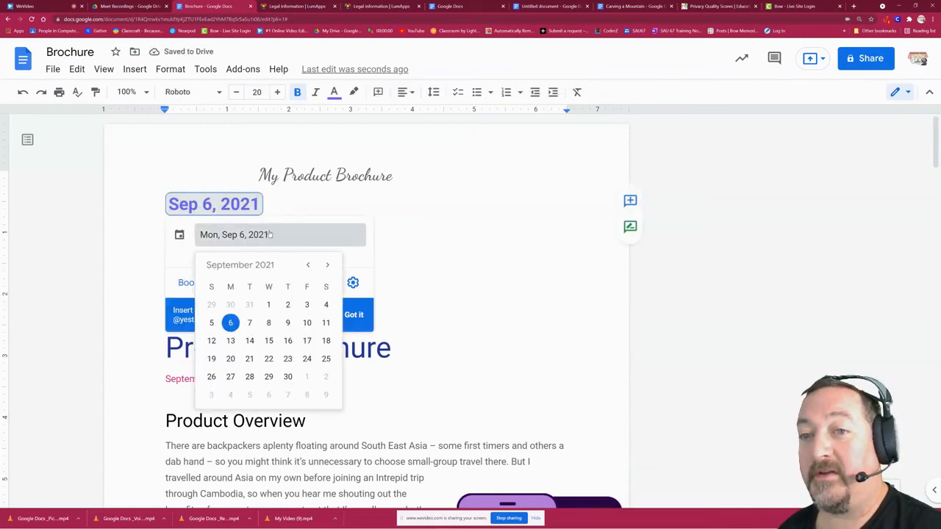
{"action": "left_click", "coordinate": [288, 322]}
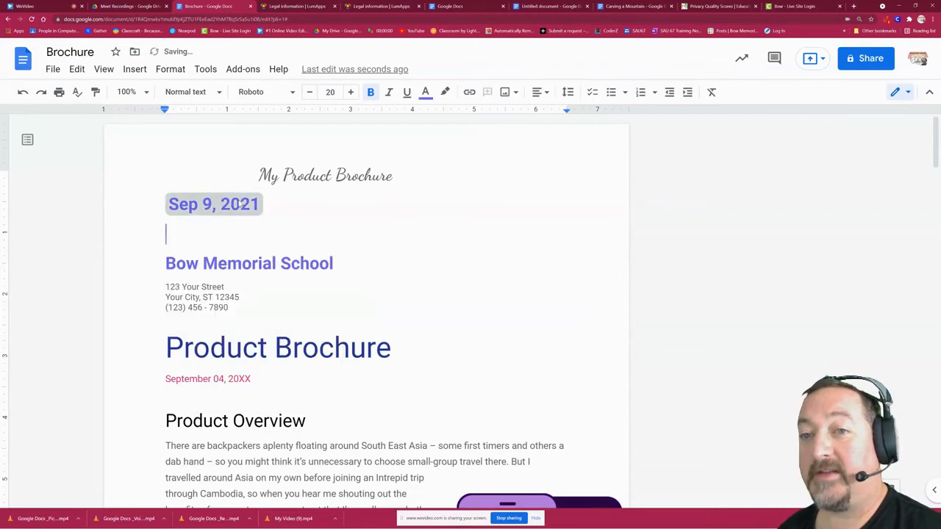
{"action": "left_click", "coordinate": [213, 204]}
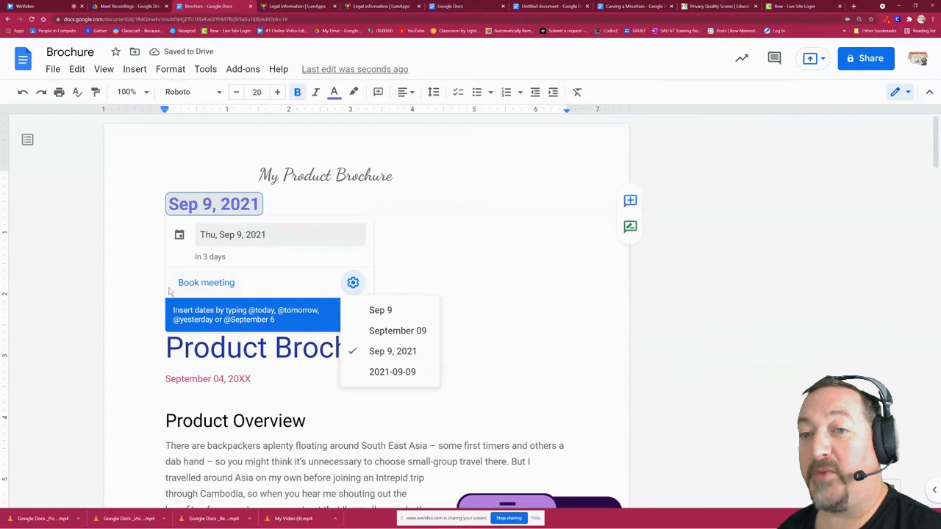